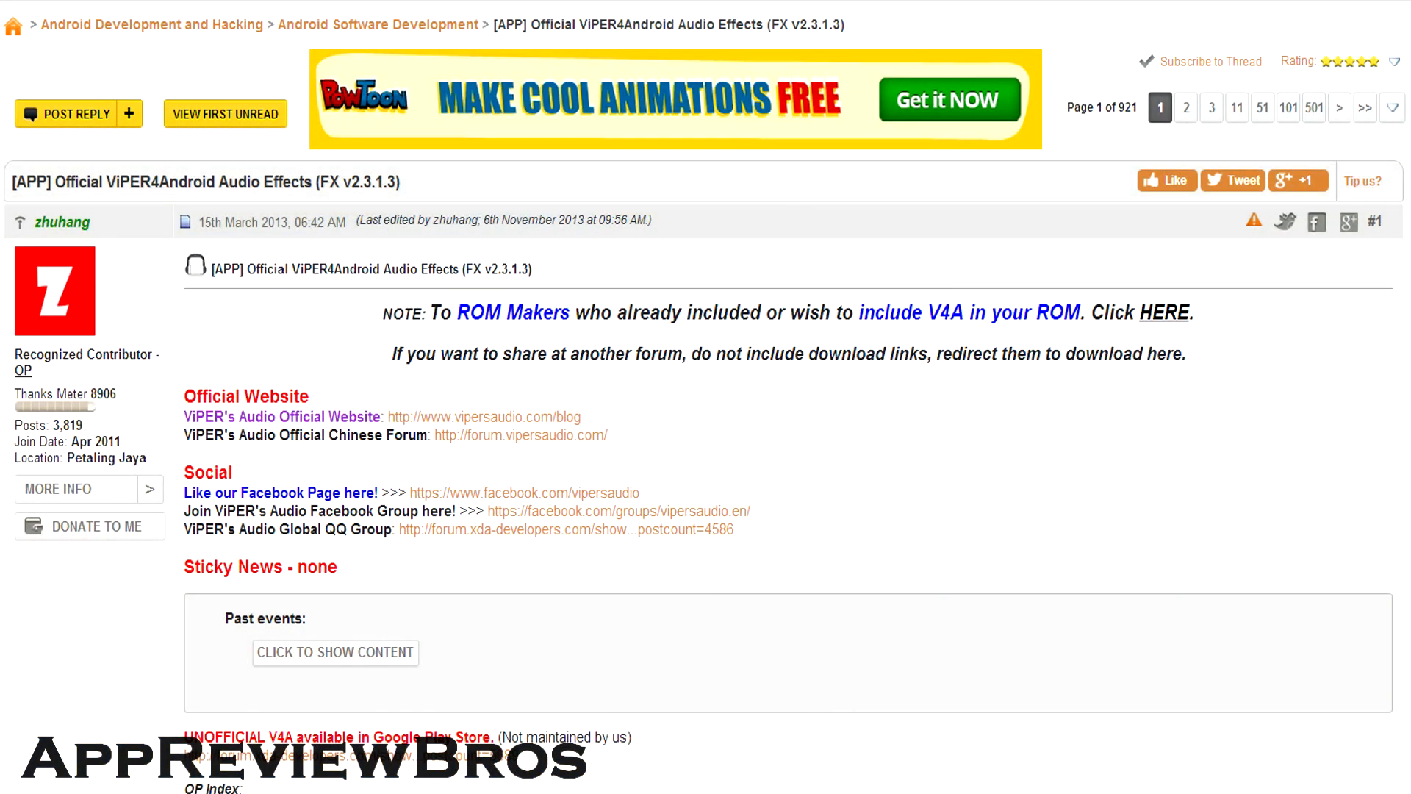
Step: Scroll through the ViPER4Android thread's opening post and download links
{"action": "scroll", "scroll_direction": "down", "scroll_amount": 3}
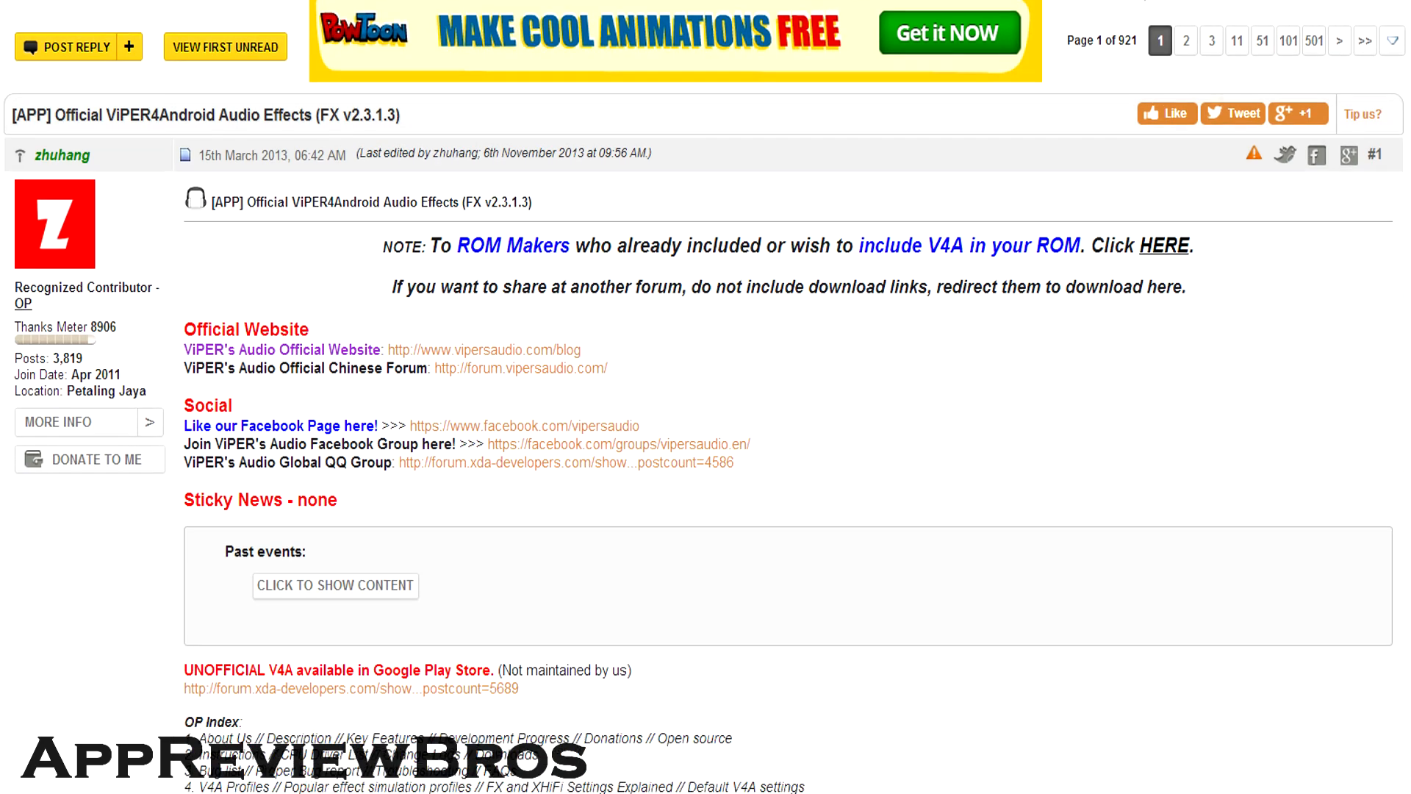
{"action": "scroll", "scroll_direction": "down", "scroll_amount": 3}
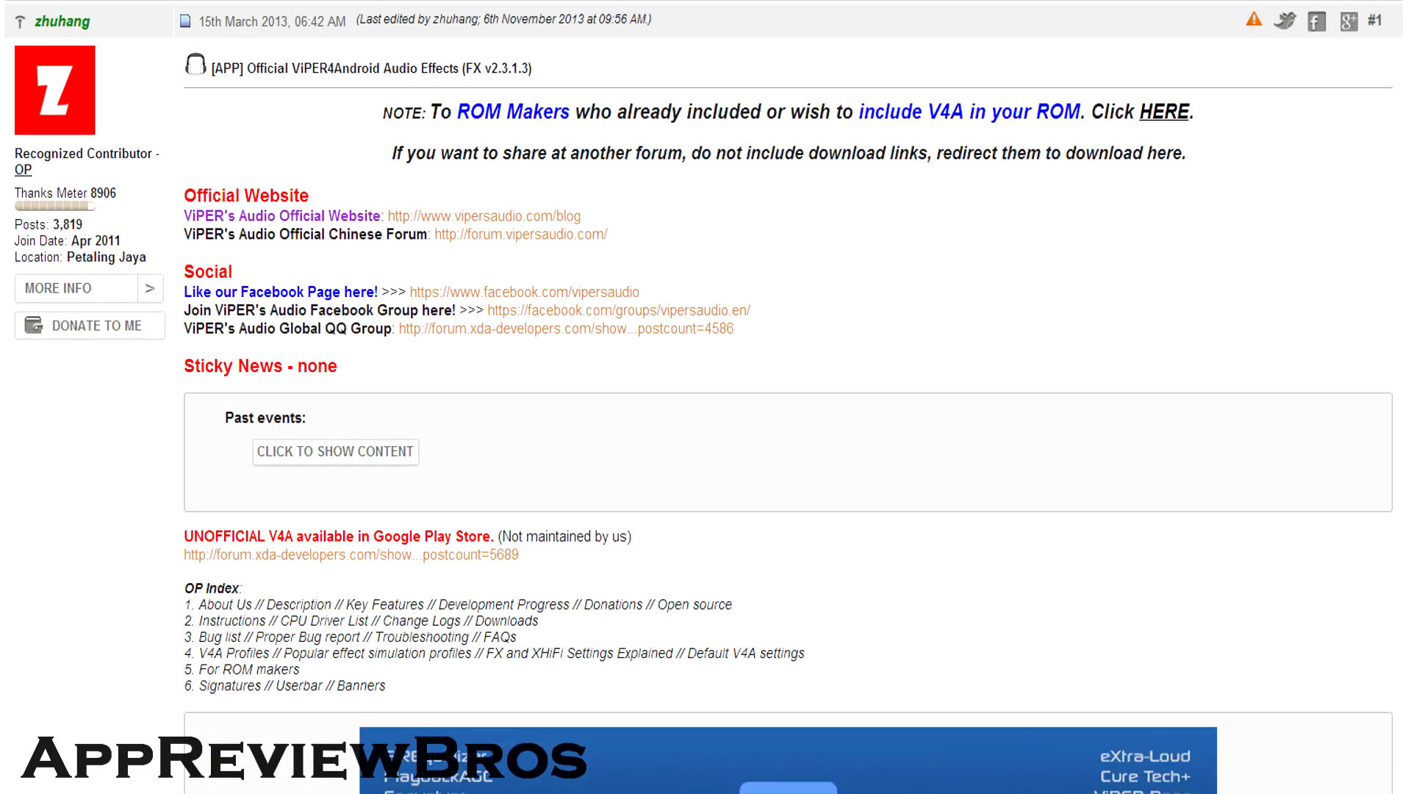
{"action": "scroll", "scroll_direction": "down", "scroll_amount": 3}
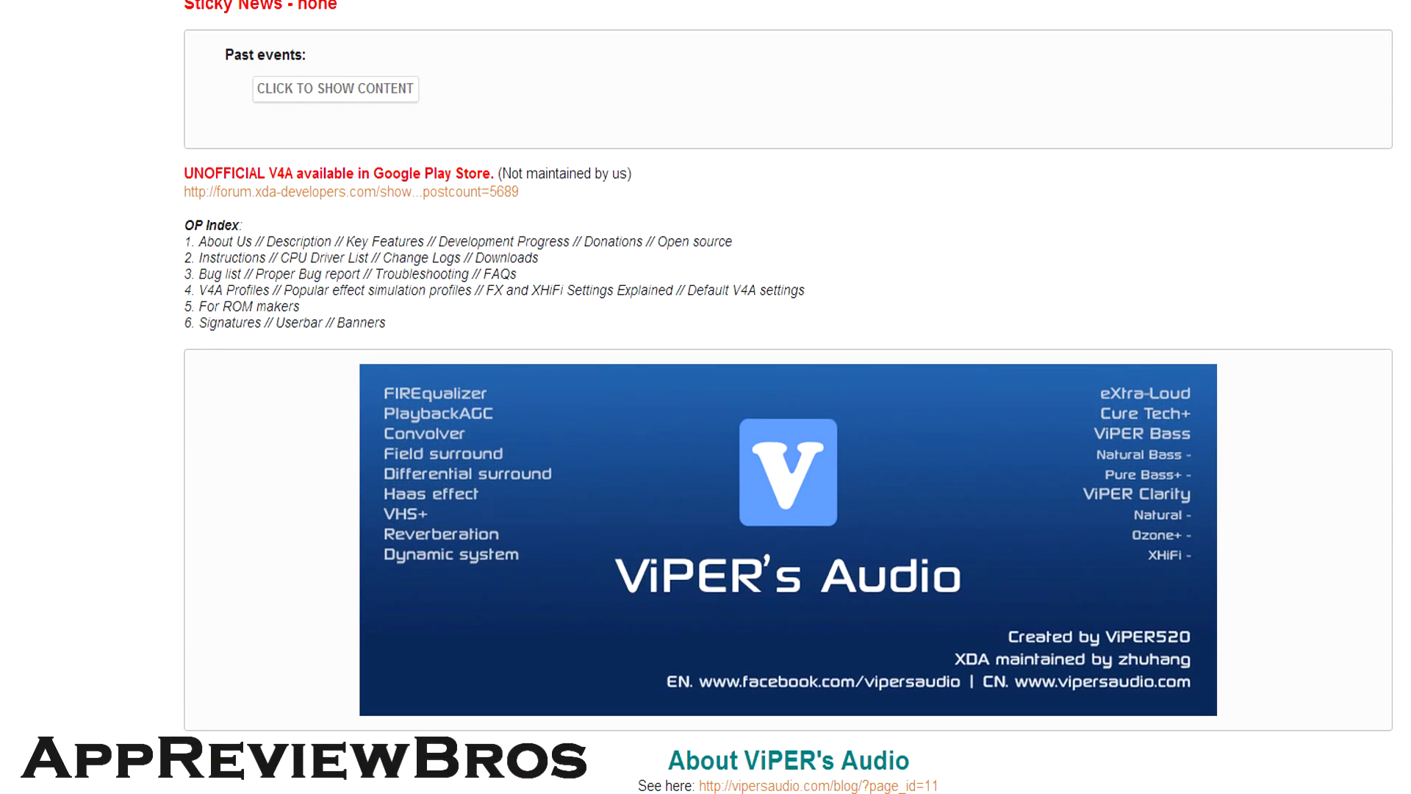
{"action": "scroll", "scroll_direction": "down", "scroll_amount": 3}
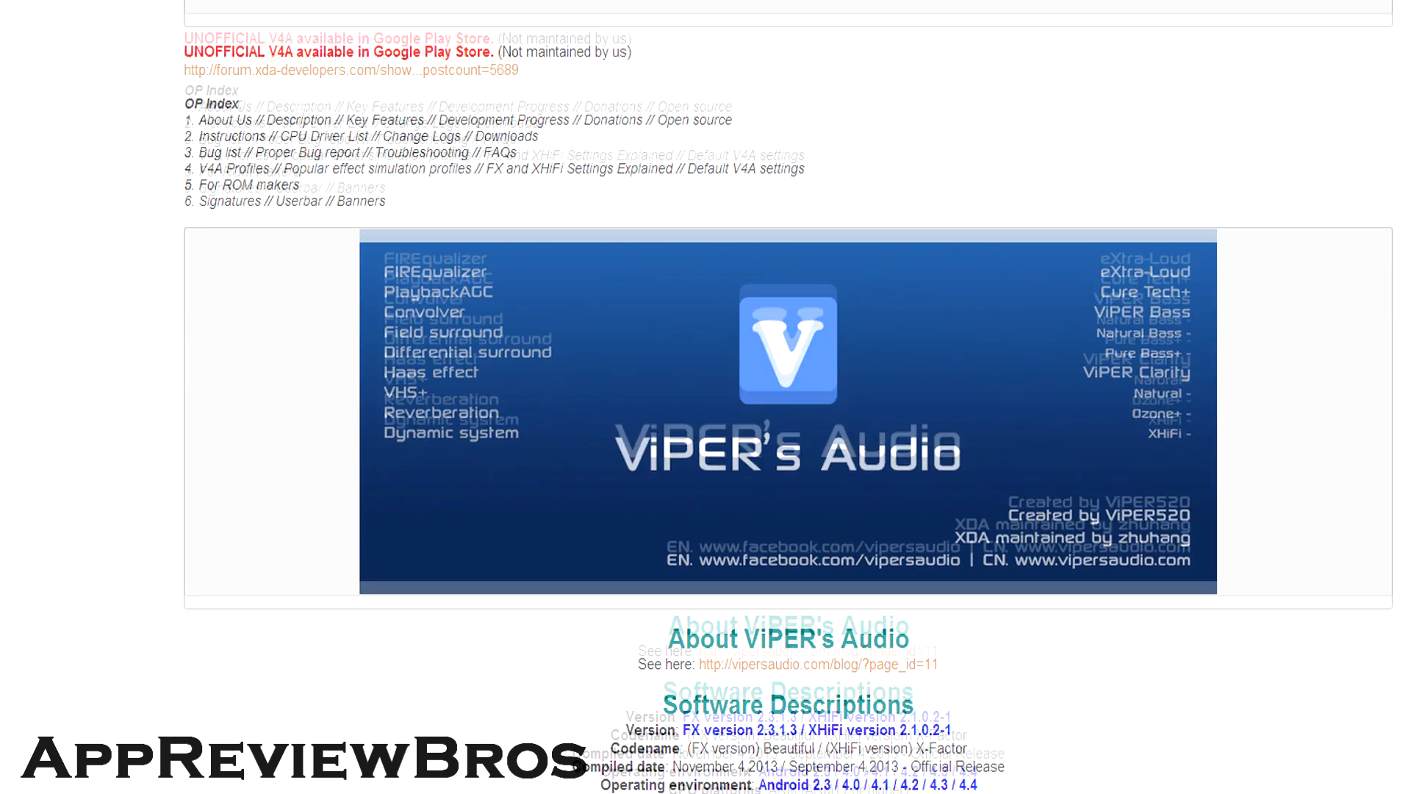
{"action": "scroll", "scroll_direction": "down", "scroll_amount": 3}
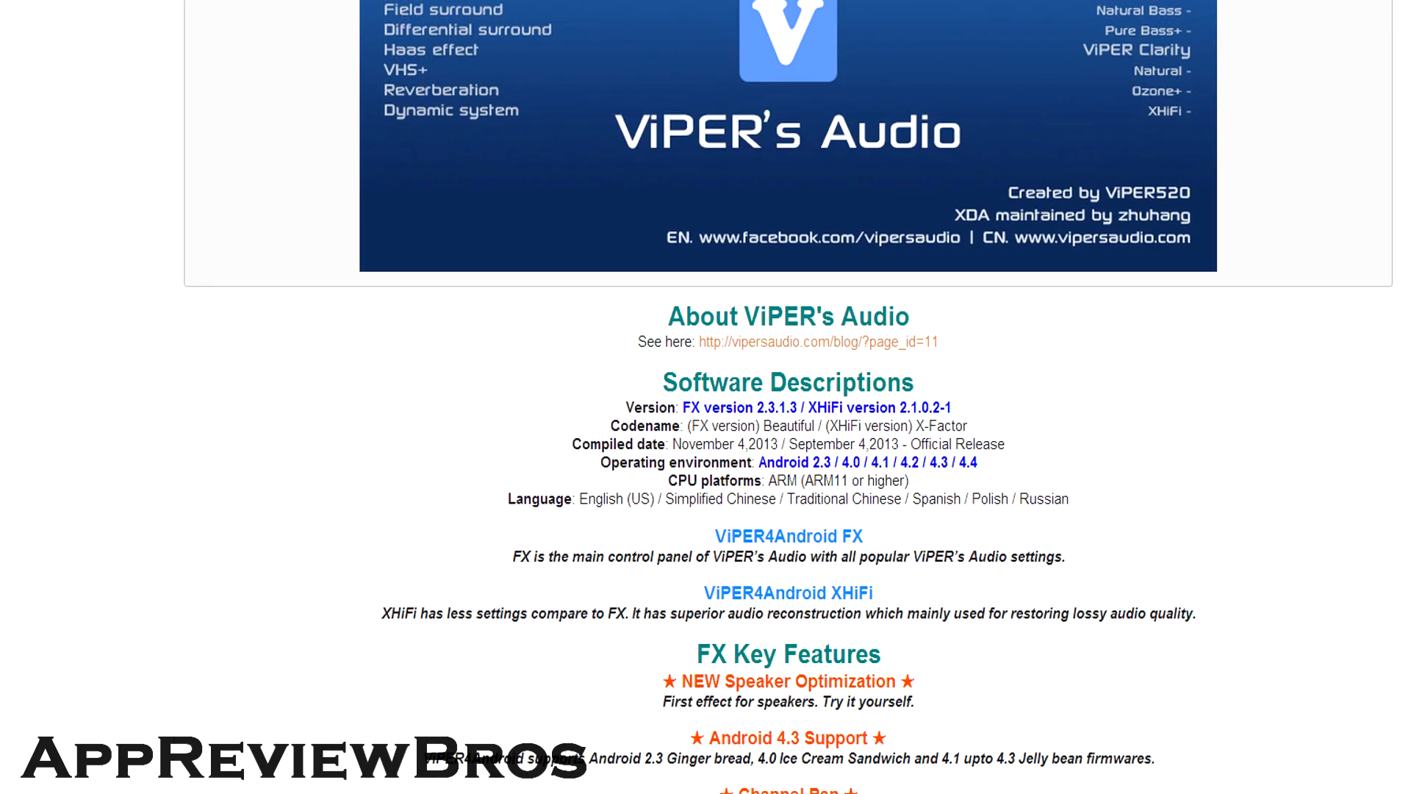
{"action": "scroll", "scroll_direction": "down", "scroll_amount": 3}
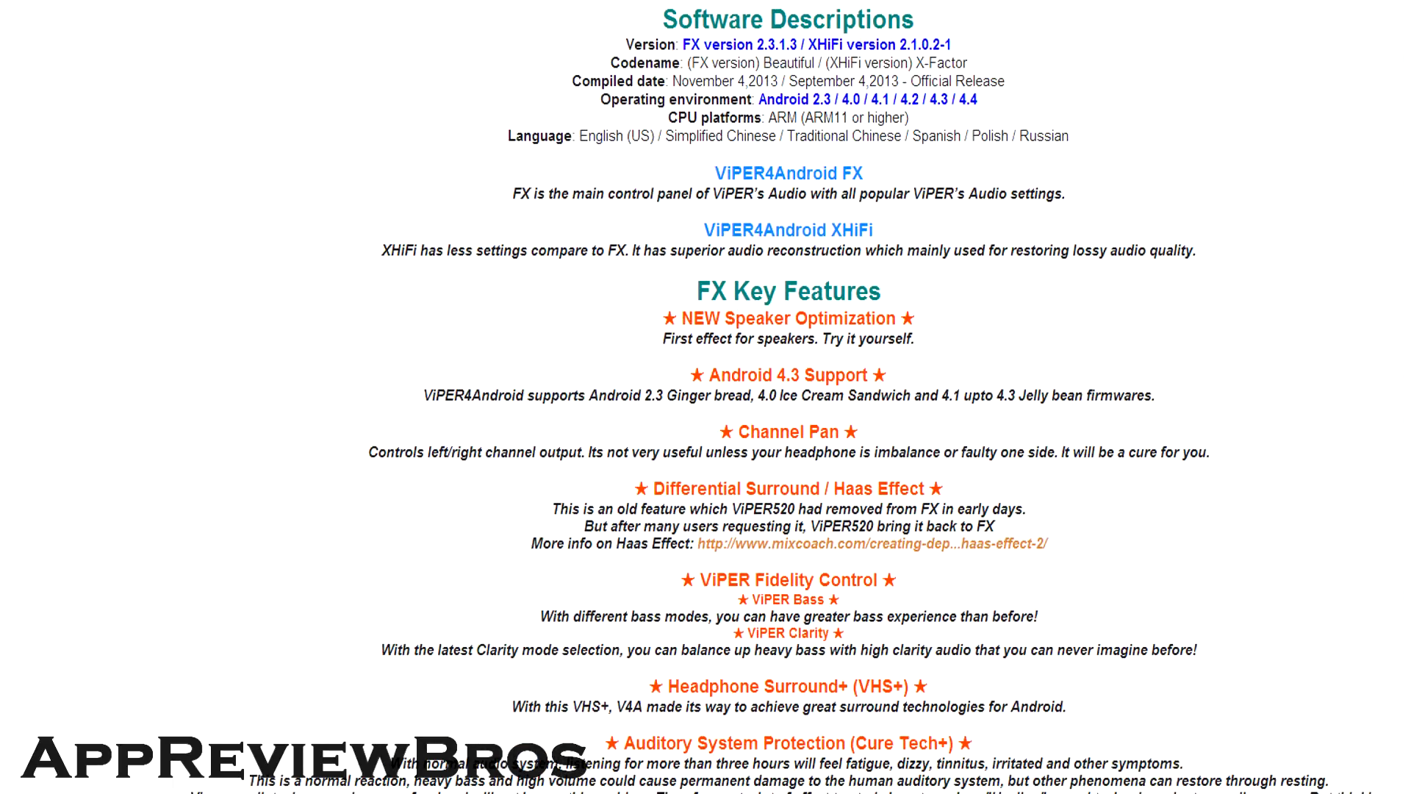
{"action": "scroll", "scroll_direction": "down", "scroll_amount": 3}
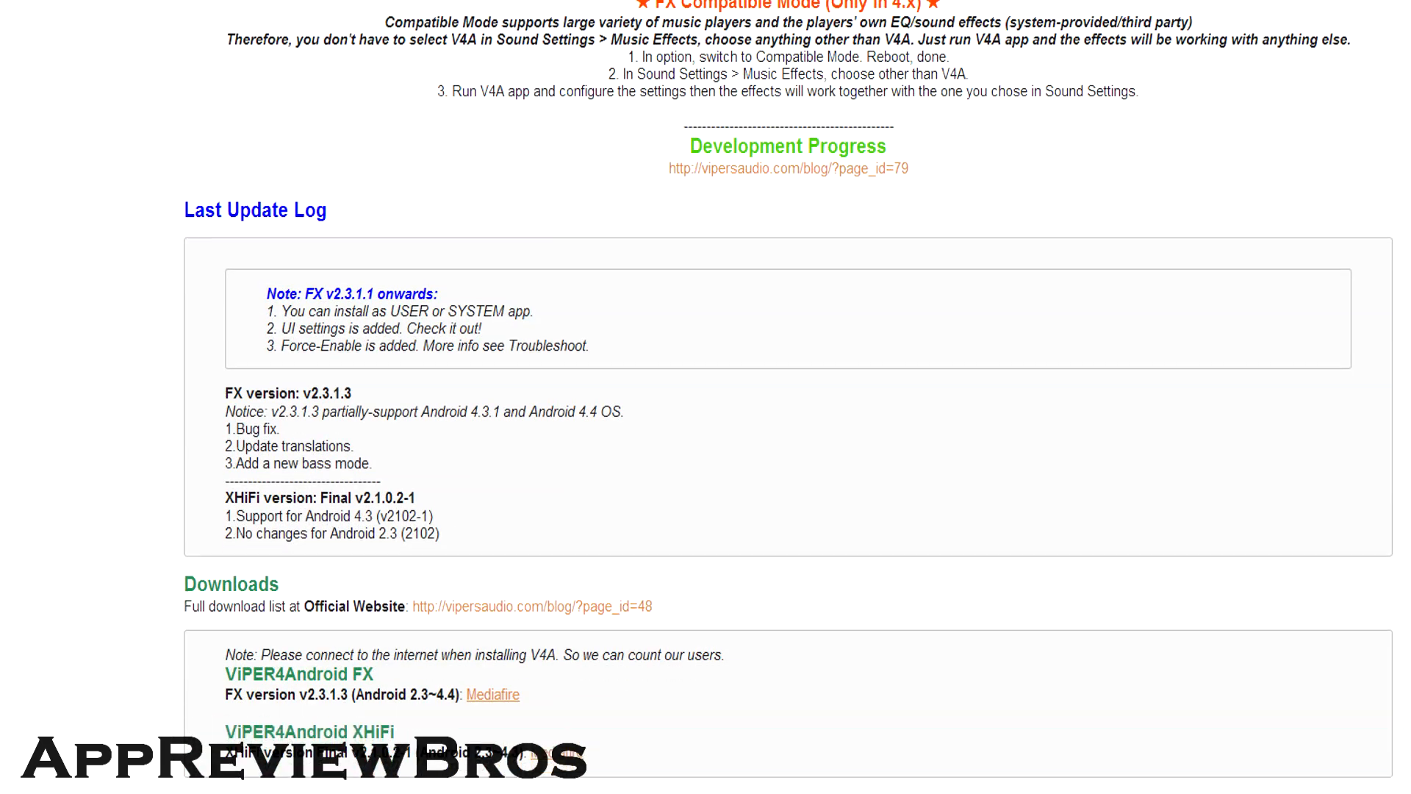
Step: Continue down to the Troubleshooting and F.A.Q sections of the thread
{"action": "scroll", "scroll_direction": "down", "scroll_amount": 3}
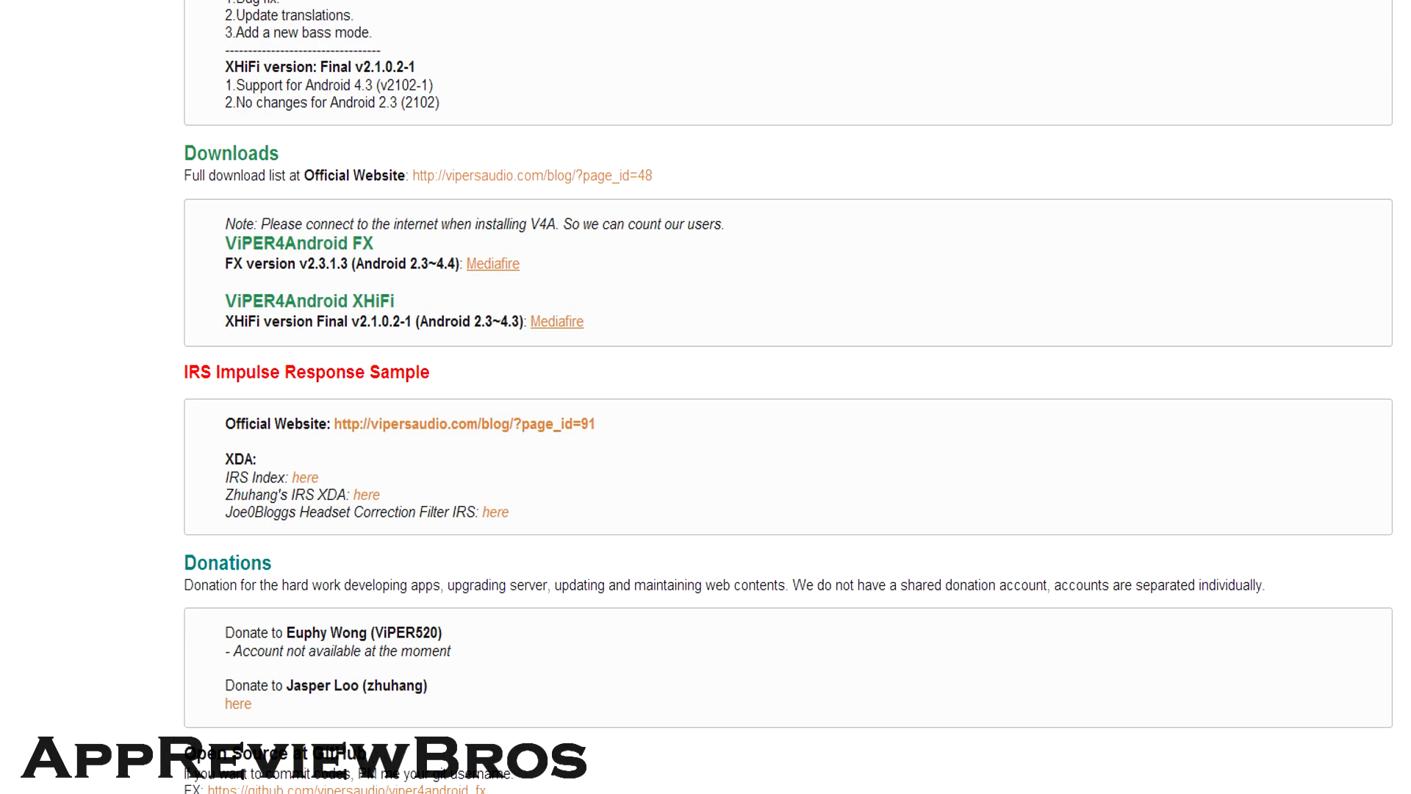
{"action": "scroll", "scroll_direction": "down", "scroll_amount": 3}
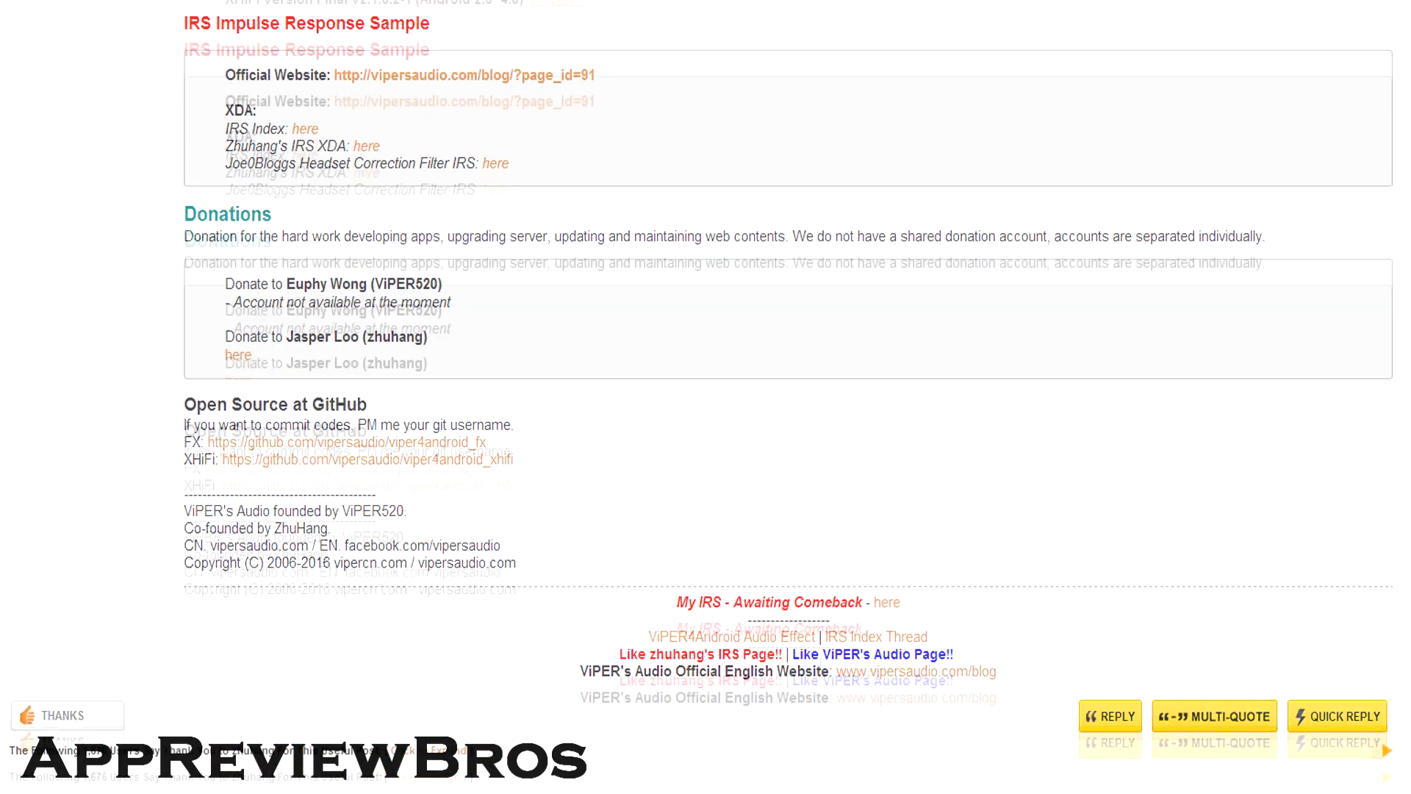
{"action": "scroll", "scroll_direction": "down", "scroll_amount": 3}
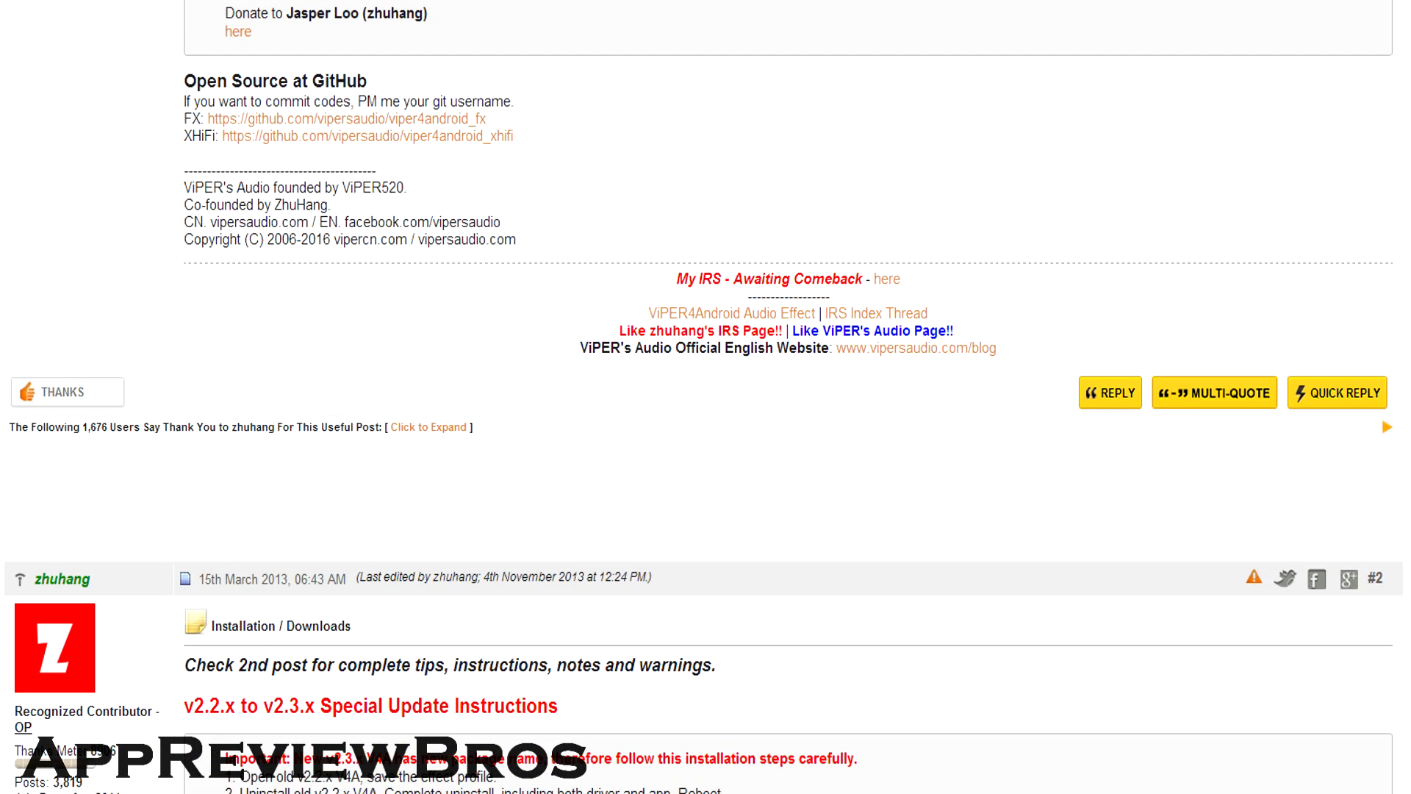
{"action": "scroll", "scroll_direction": "down", "scroll_amount": 3}
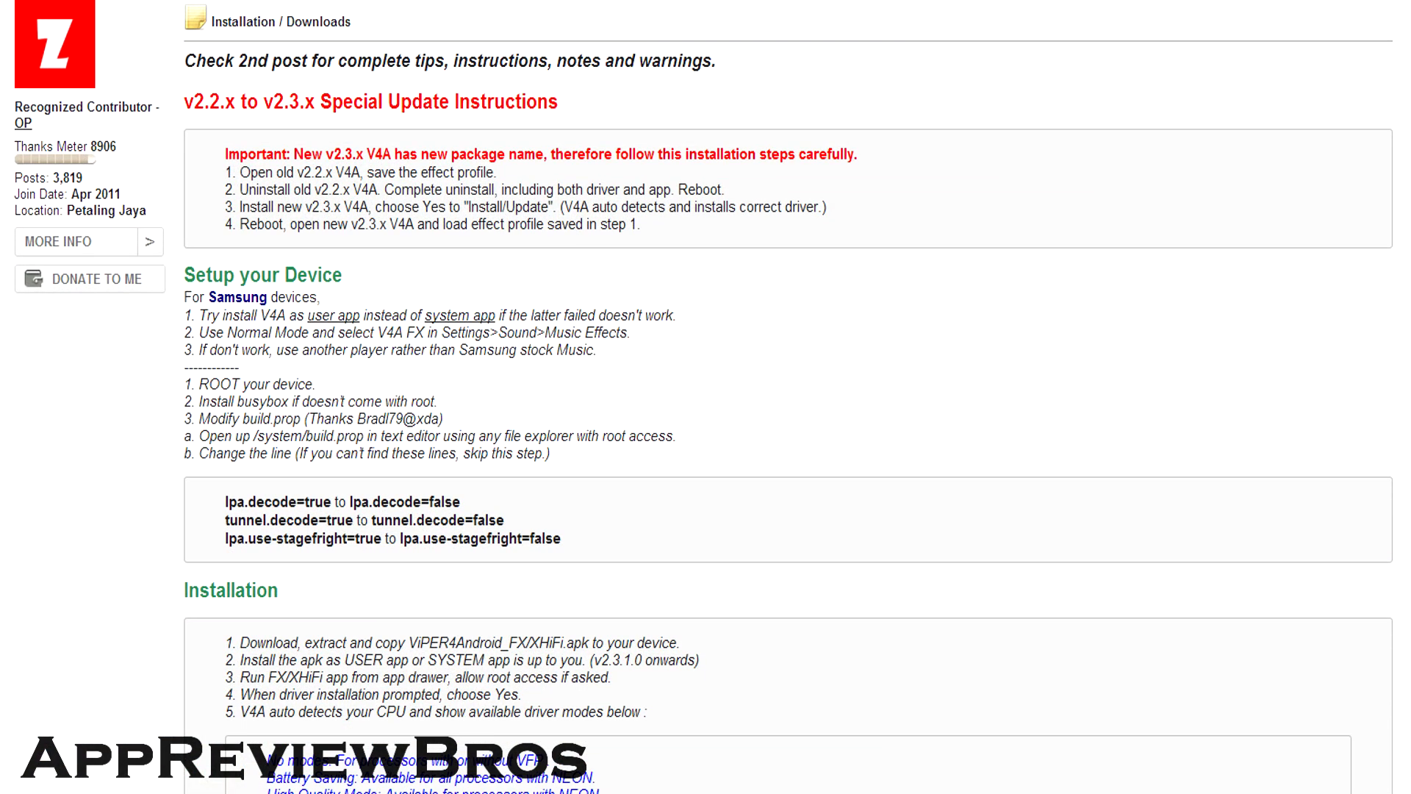
{"action": "scroll", "scroll_direction": "down", "scroll_amount": 3}
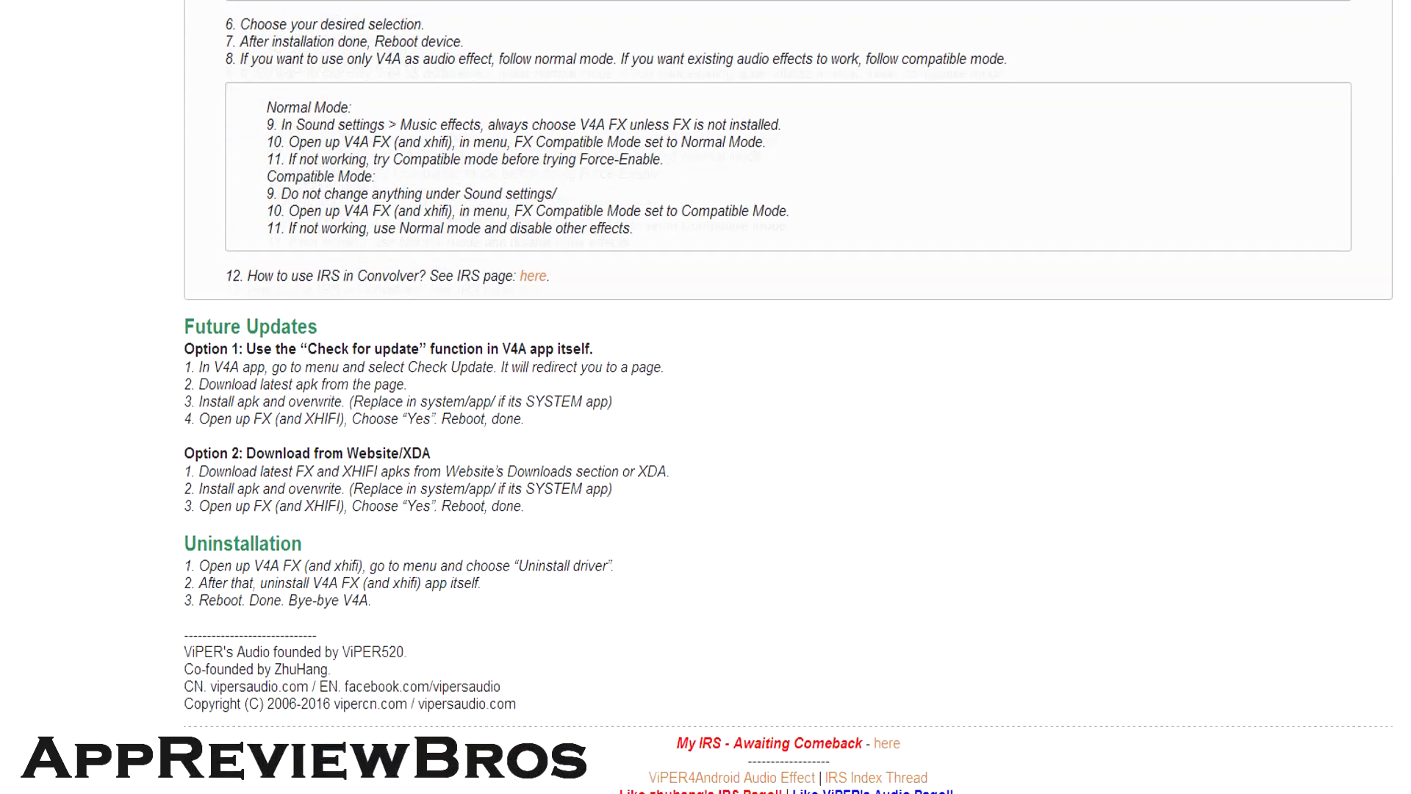
{"action": "scroll", "scroll_direction": "down", "scroll_amount": 3}
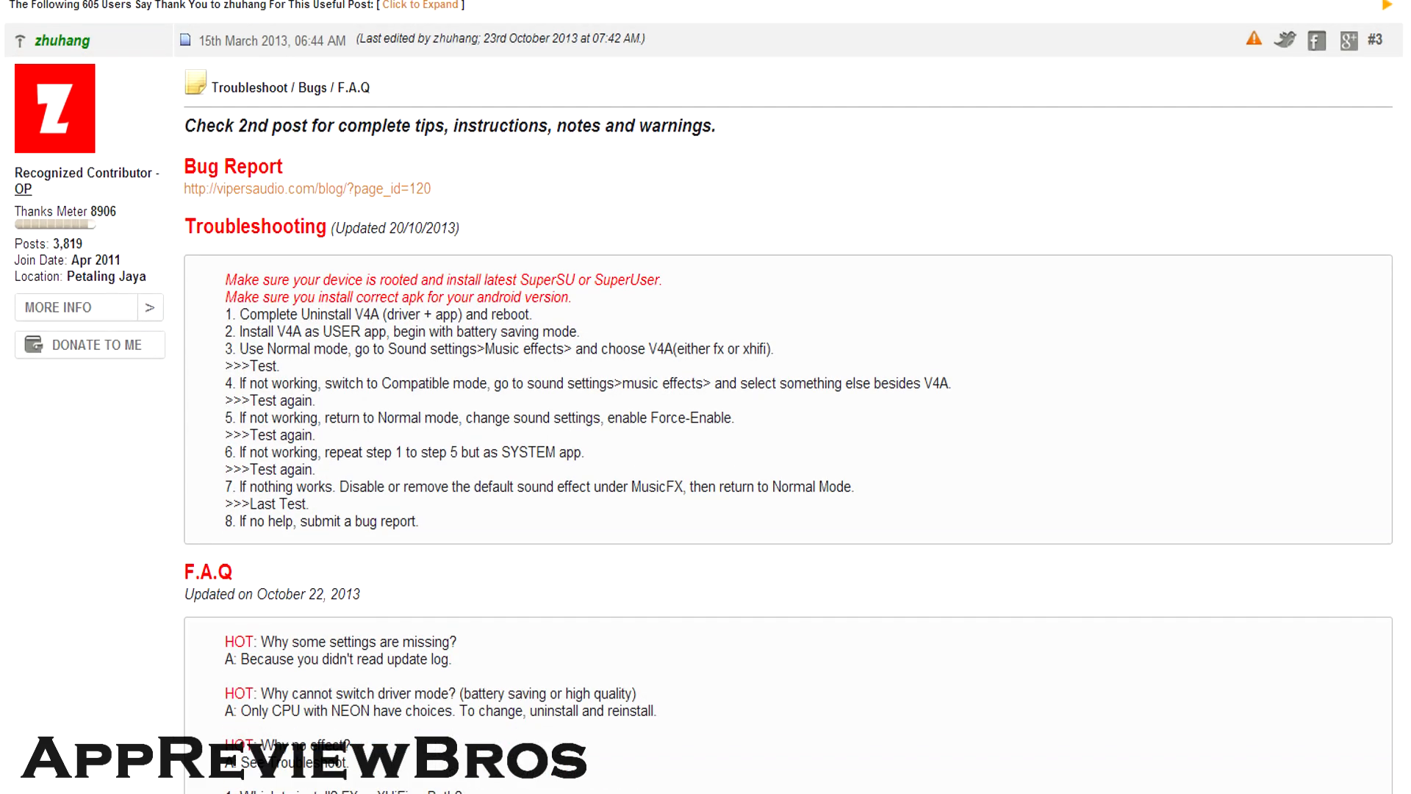
{"action": "scroll", "scroll_direction": "down", "scroll_amount": 3}
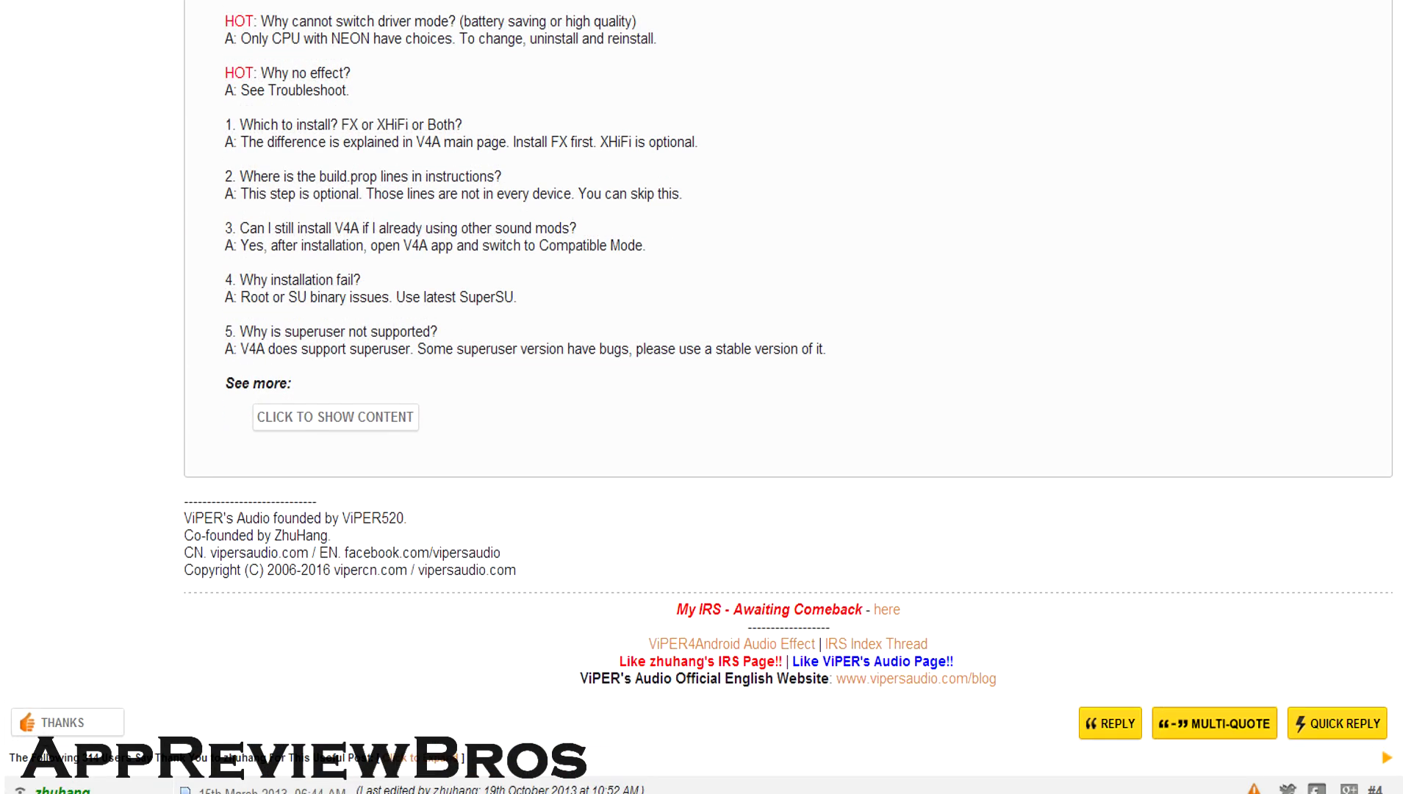
{"action": "left_click", "coordinate": [334, 417]}
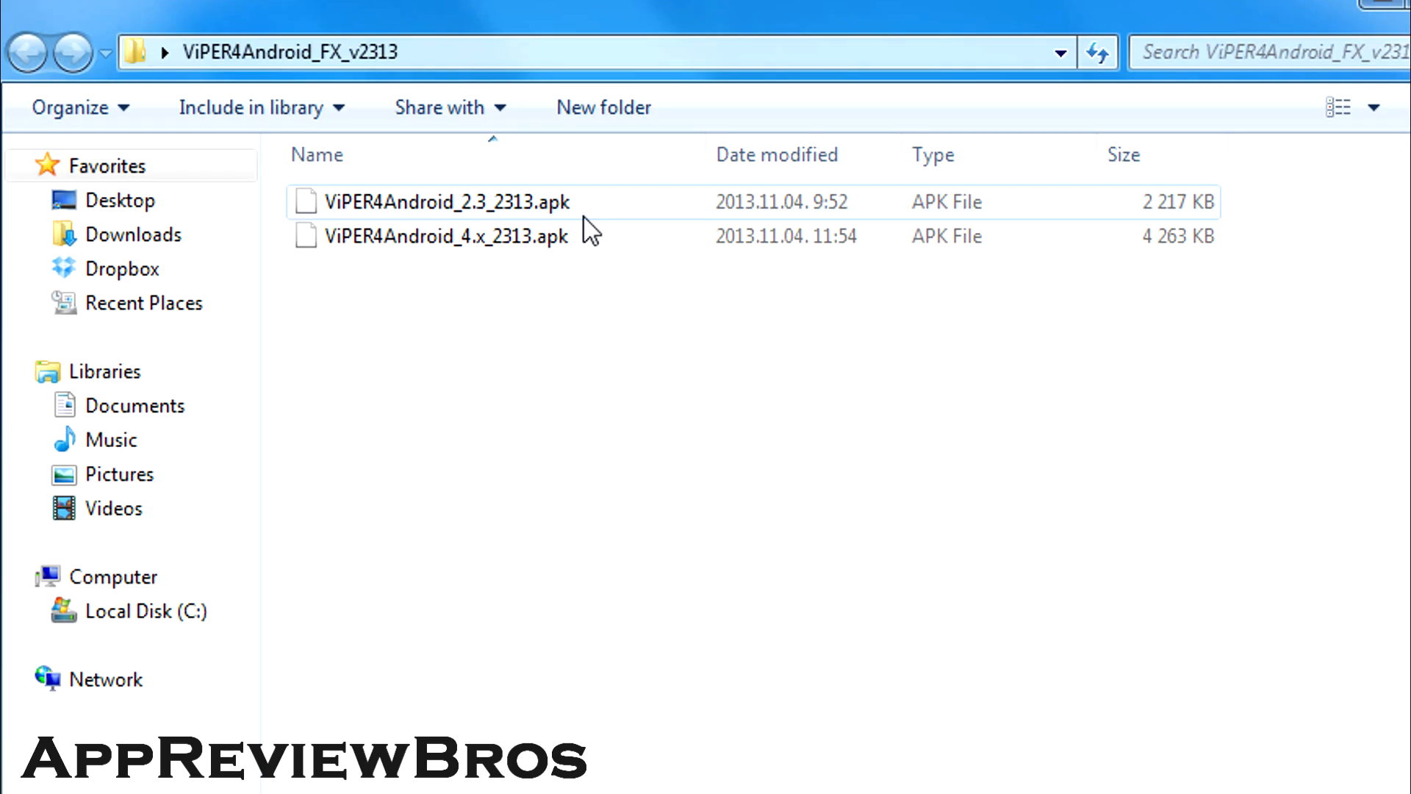
Step: Select the ViPER4Android_4.x_2313.apk package in the ViPER4Android_FX_v2313 folder
{"action": "left_click", "coordinate": [441, 236]}
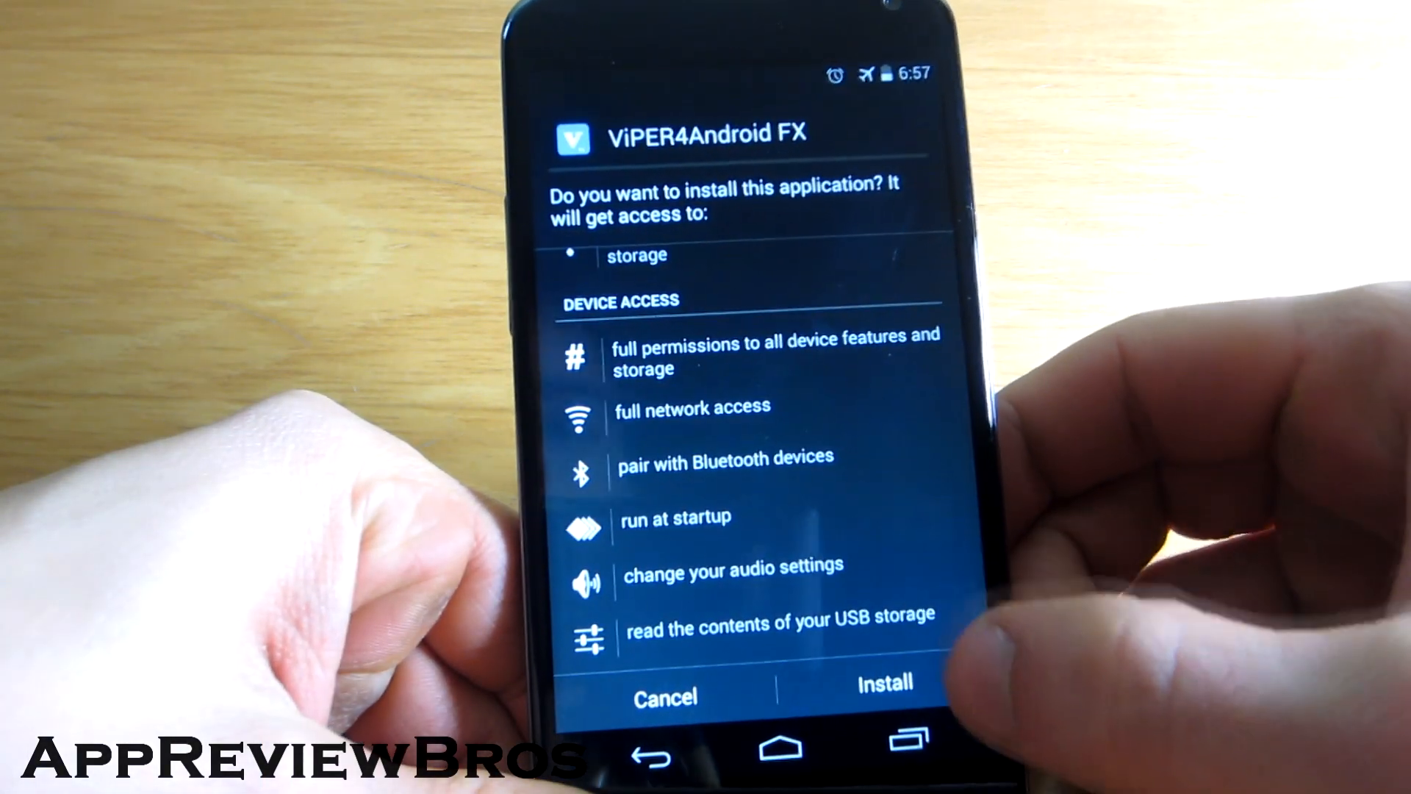
Step: Approve installing ViPER4Android FX from the permissions screen
{"action": "left_click", "coordinate": [883, 683]}
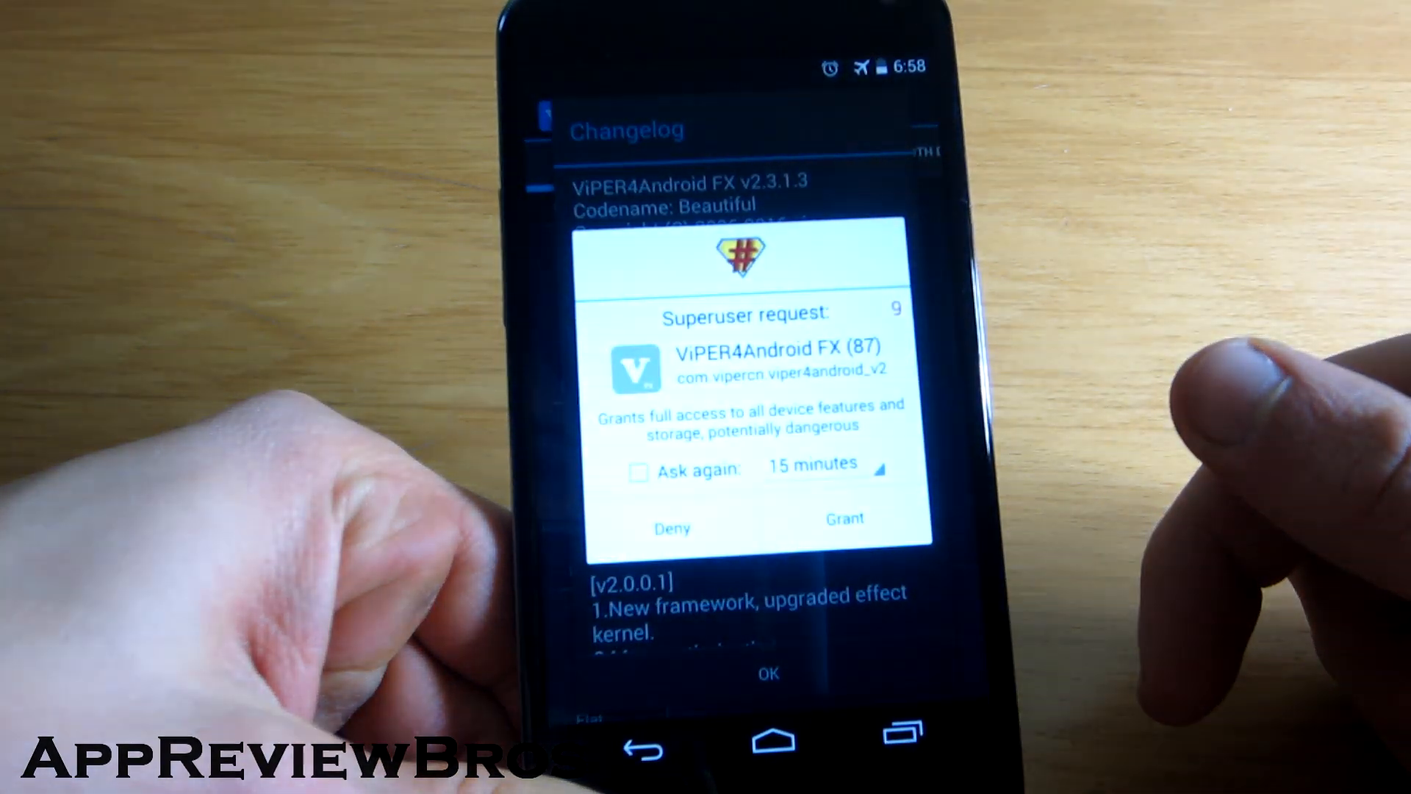
Step: Grant superuser access, then install the V4A driver in Super Audio Quality mode
{"action": "left_click", "coordinate": [843, 518]}
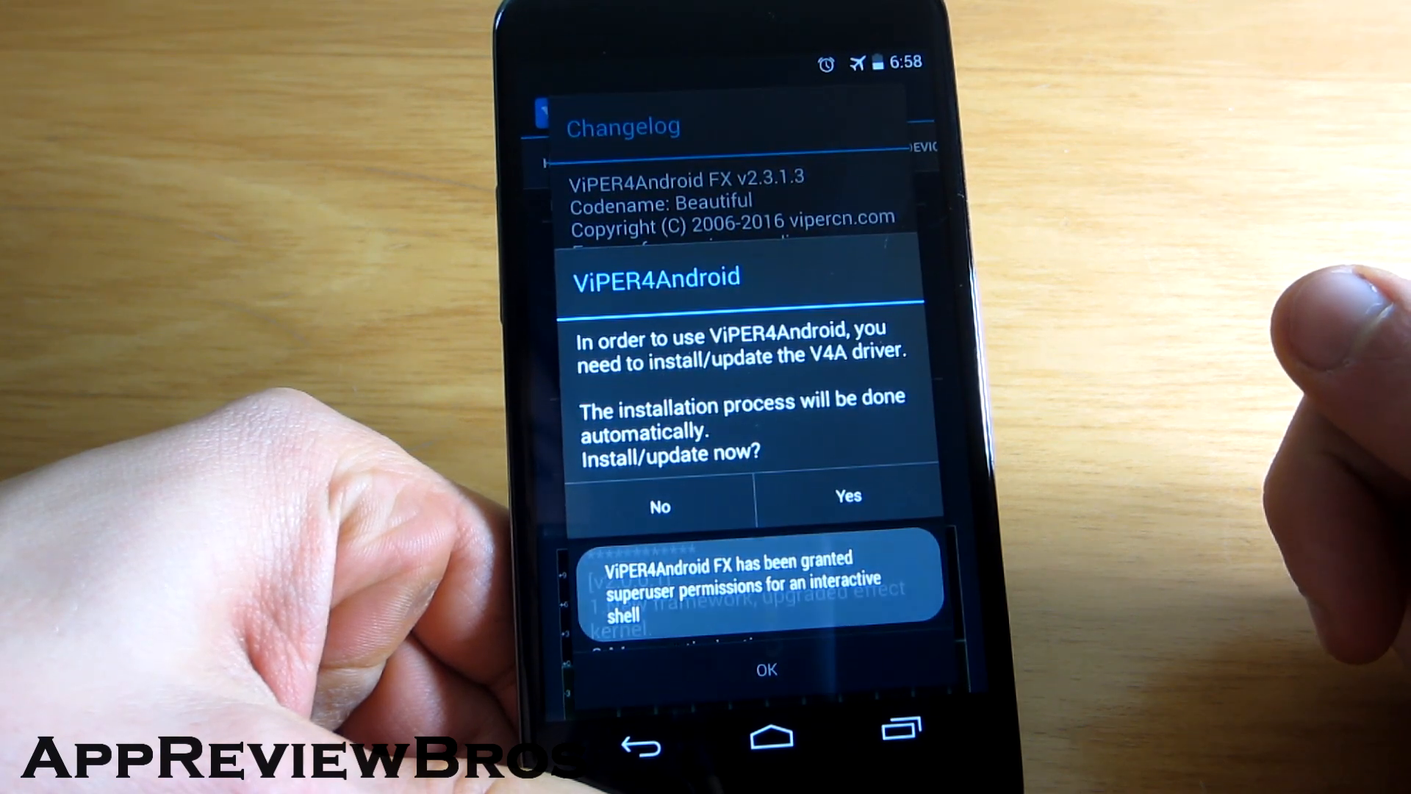
{"action": "left_click", "coordinate": [847, 496]}
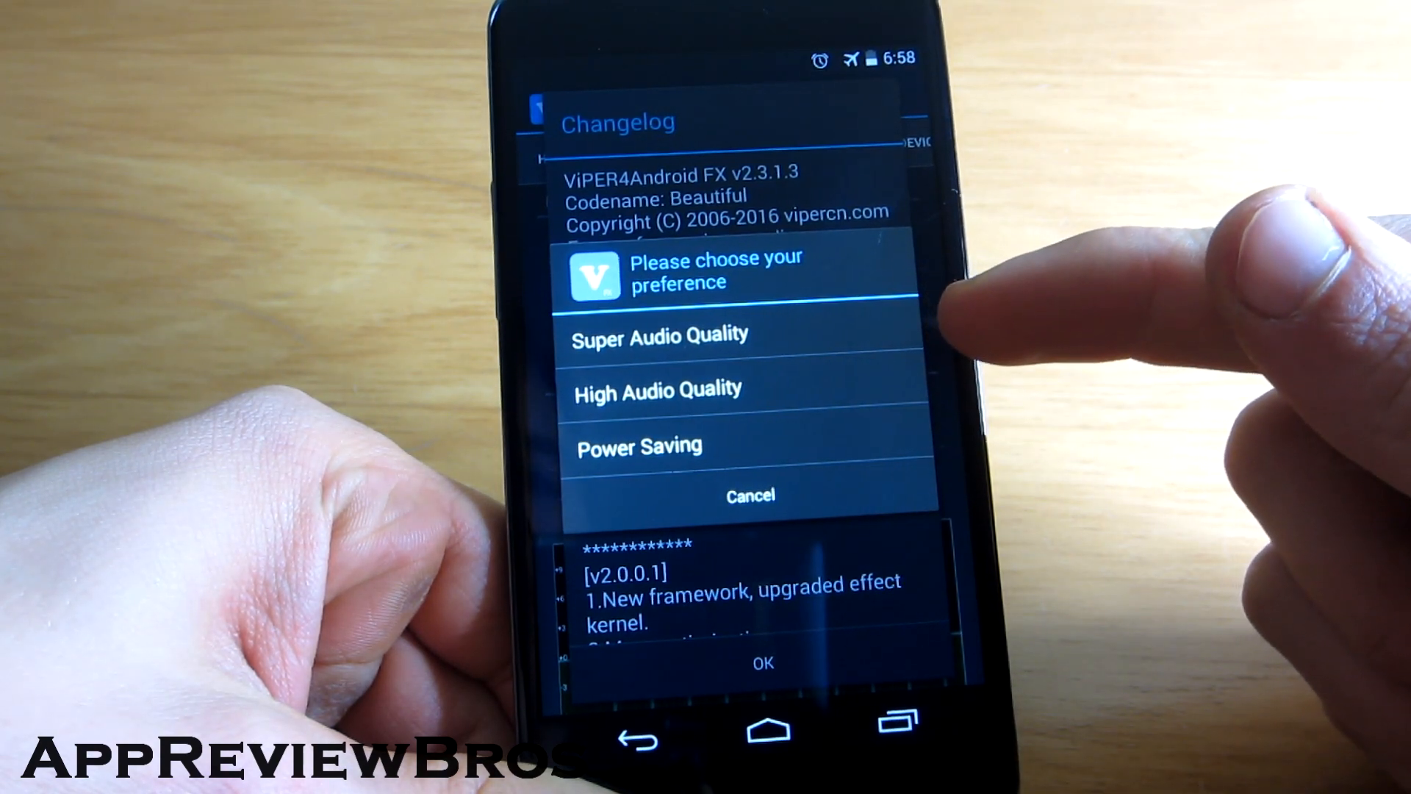
{"action": "left_click", "coordinate": [658, 339]}
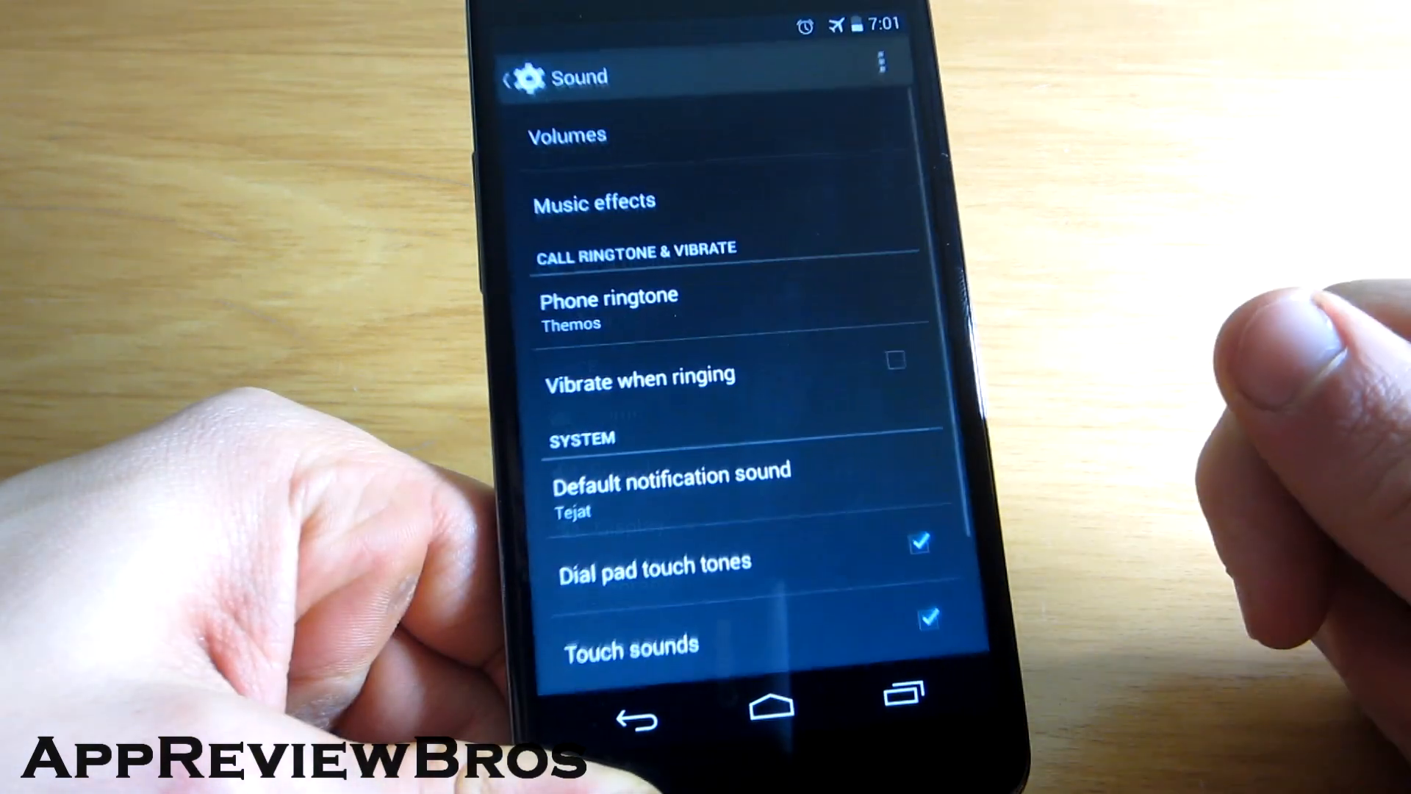
Step: Choose ViPER4Android FX as the Music effects panel in Sound settings
{"action": "left_click", "coordinate": [594, 202]}
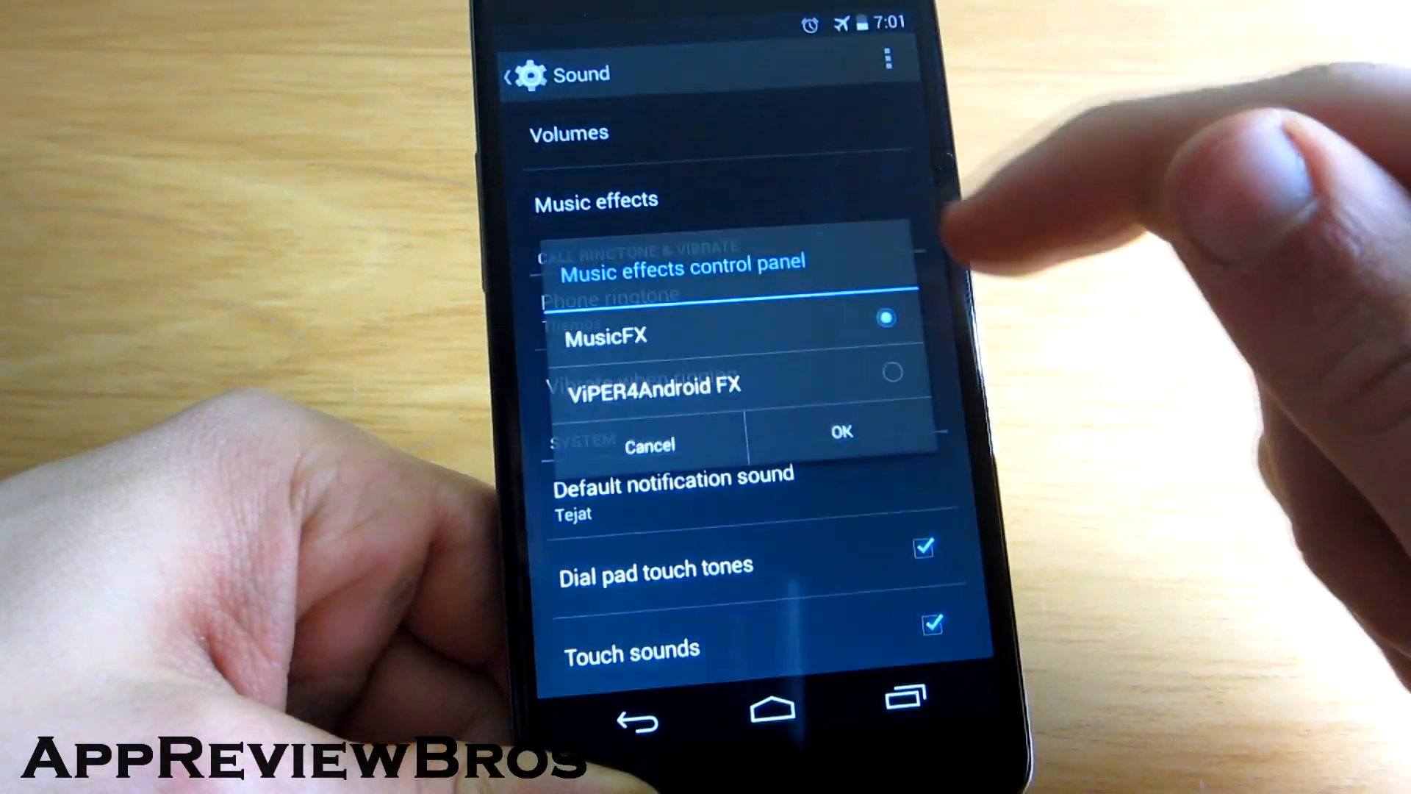
{"action": "left_click", "coordinate": [888, 385]}
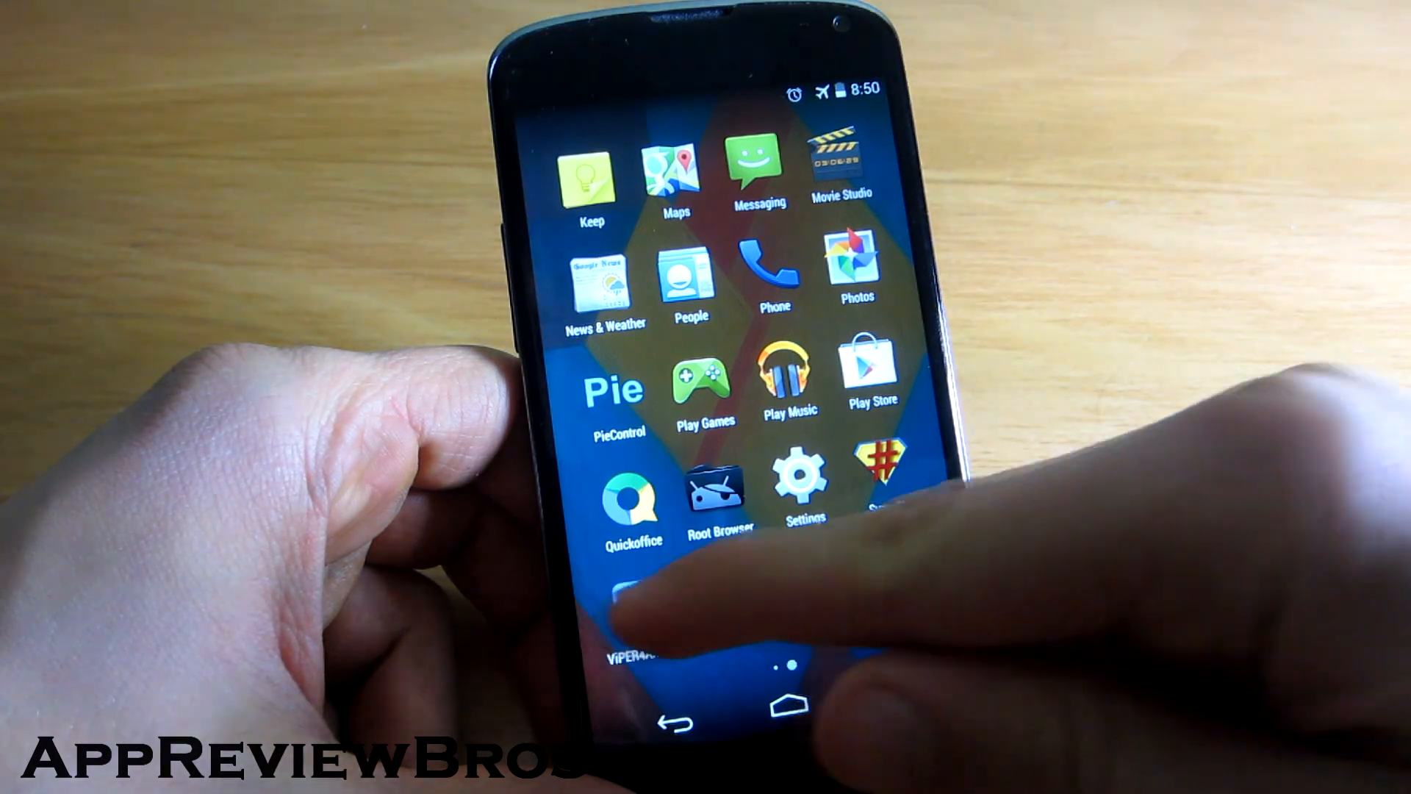
Step: Launch ViPER4Android FX from the app drawer
{"action": "left_click", "coordinate": [630, 610]}
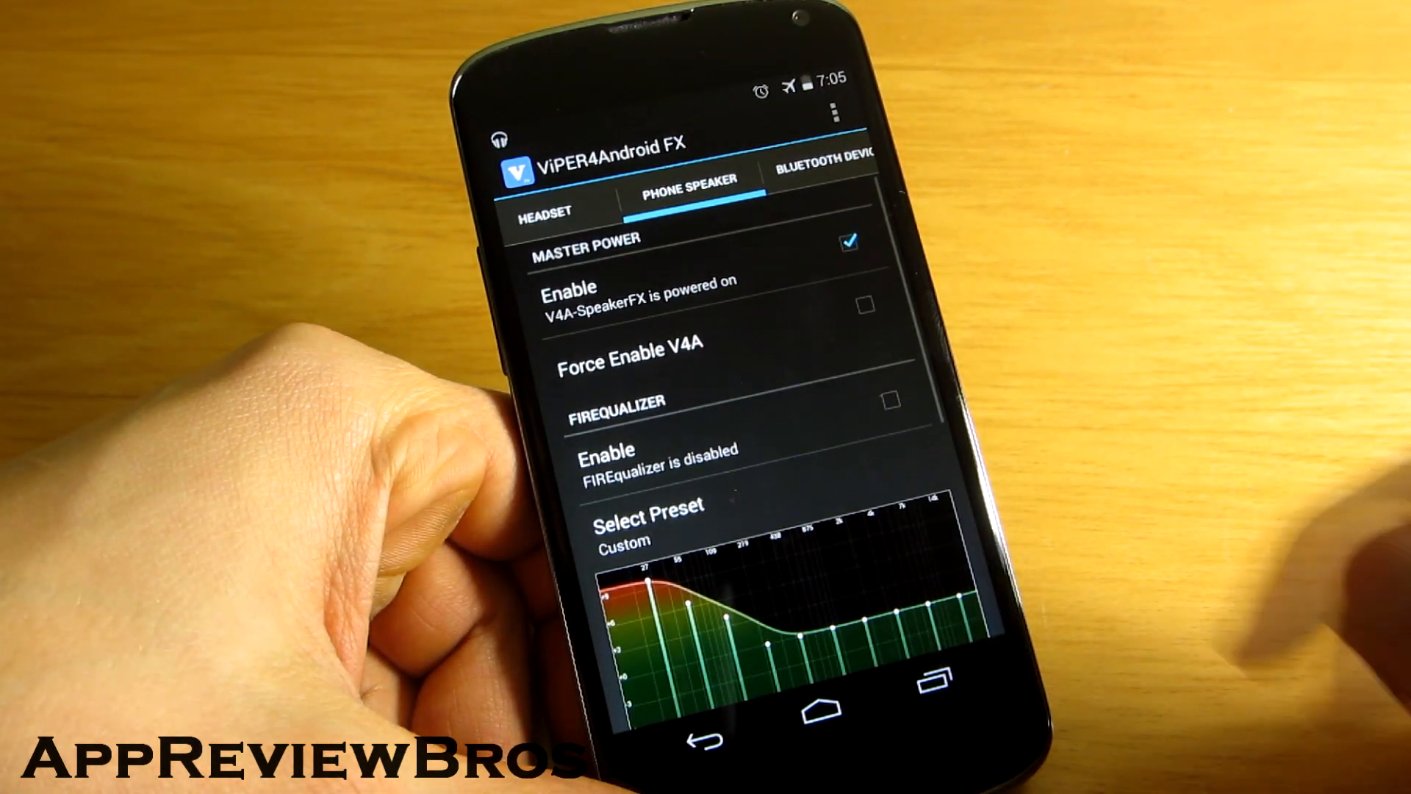
Step: Scroll the Phone Speaker effects and toggle the FIREqualizer Enable checkbox
{"action": "scroll", "scroll_direction": "down", "scroll_amount": 3}
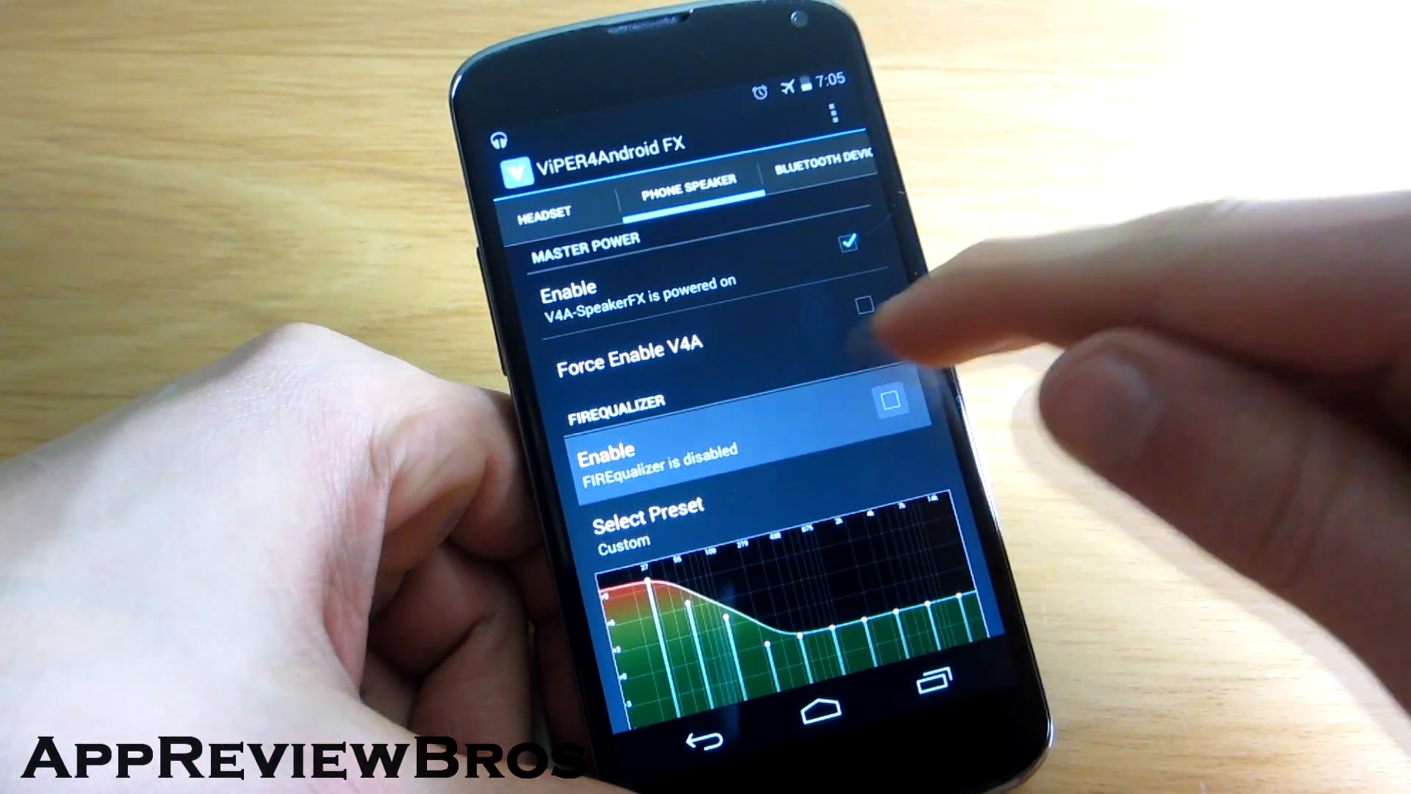
{"action": "left_click", "coordinate": [648, 521]}
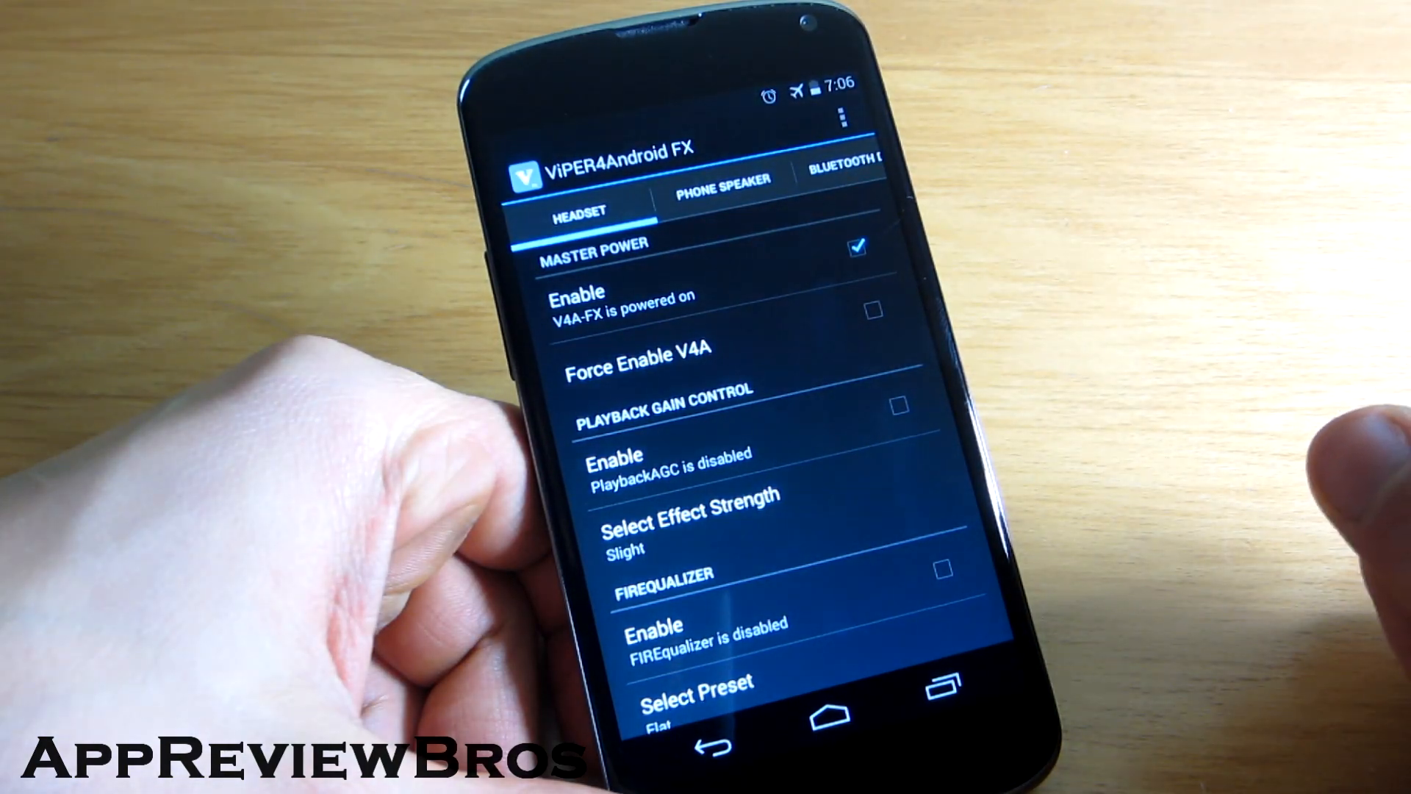
Step: Scroll the Headset tab down to Fidelity Control and Auditory System Protection
{"action": "scroll", "scroll_direction": "down", "scroll_amount": 3}
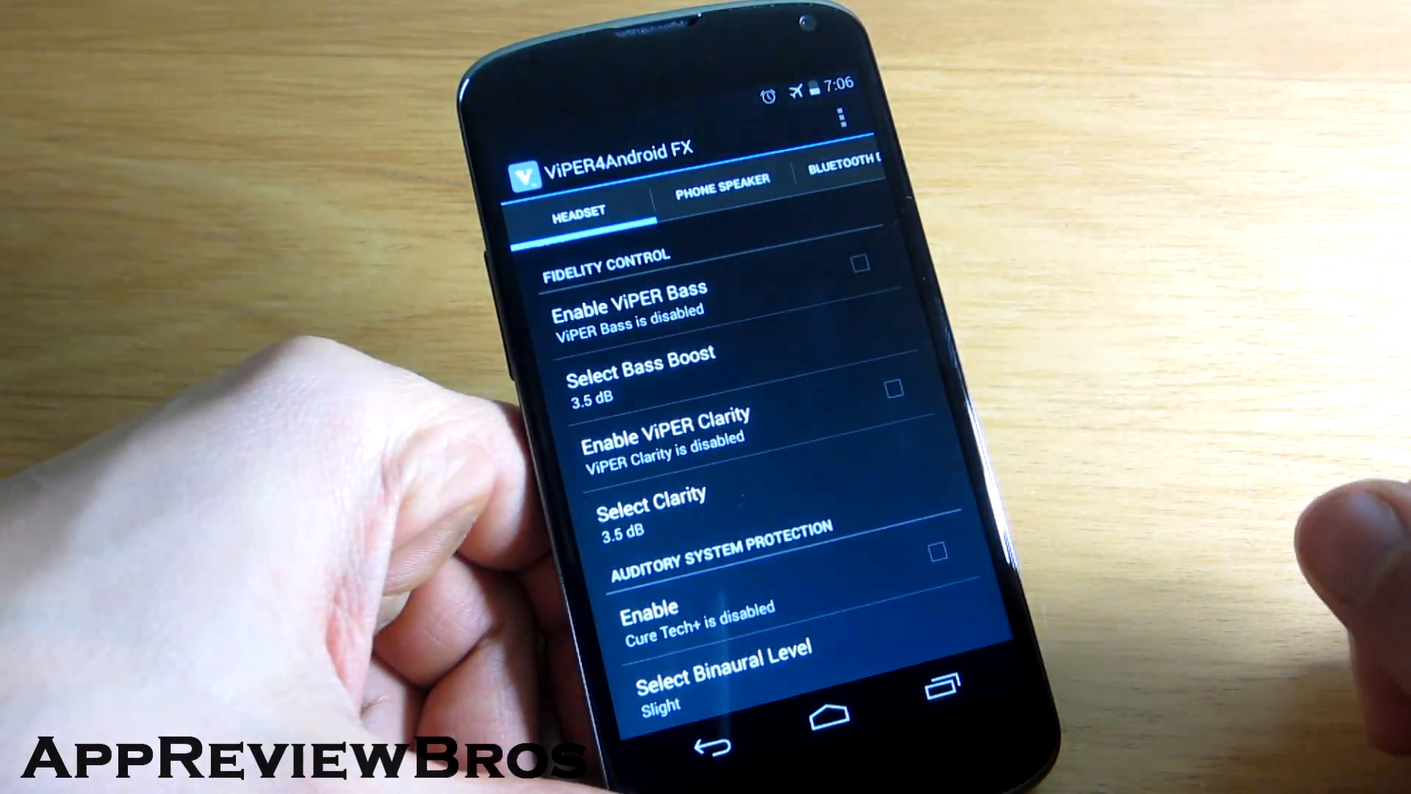